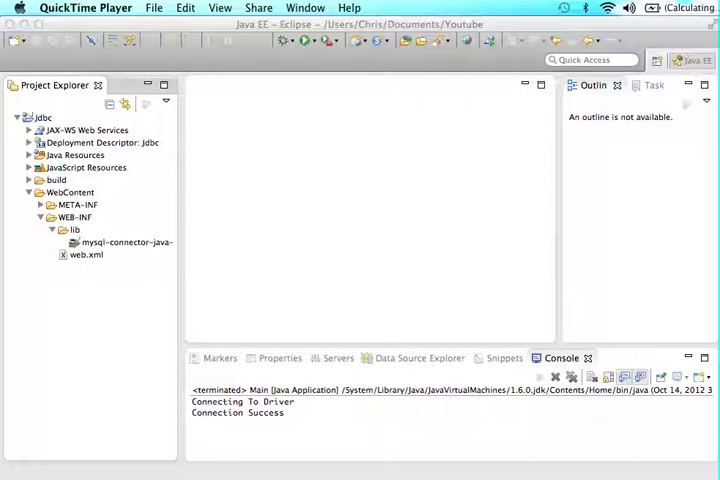
pyautogui.moveTo(476, 156)
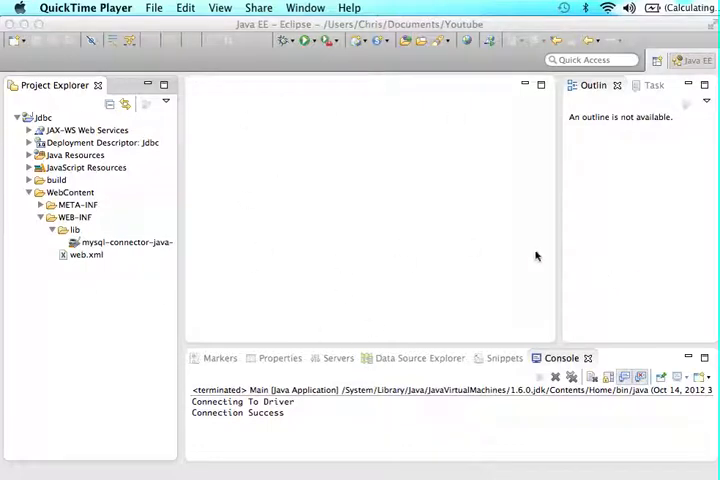
pyautogui.moveTo(528, 252)
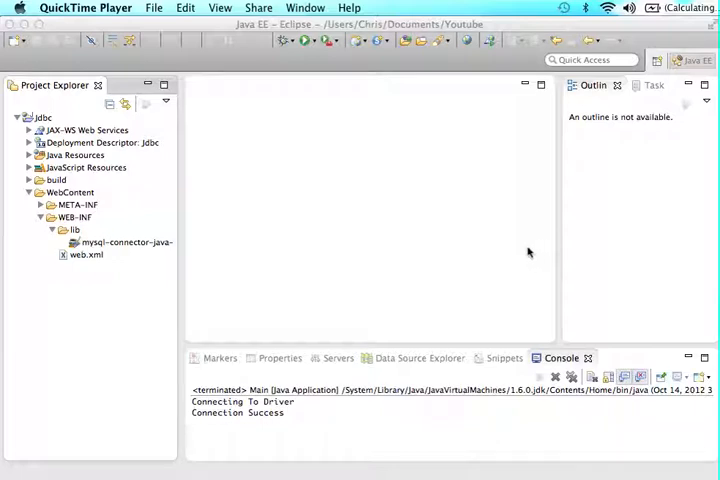
pyautogui.moveTo(4, 130)
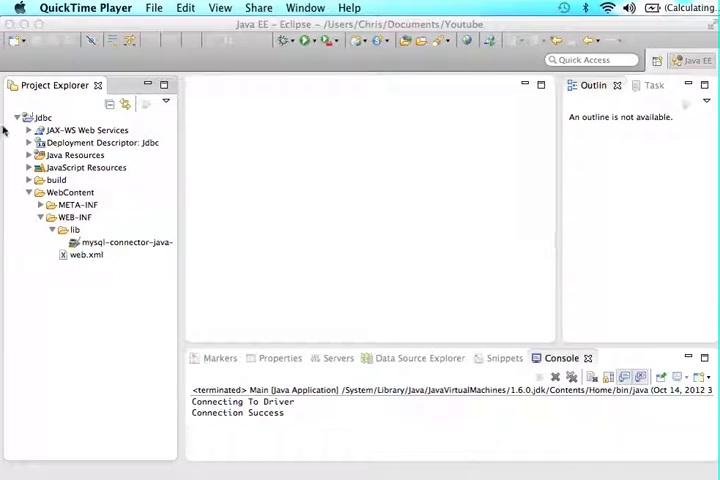
# - Select the jdbc project and point out its MySQL connector jar library
pyautogui.click(44, 118)
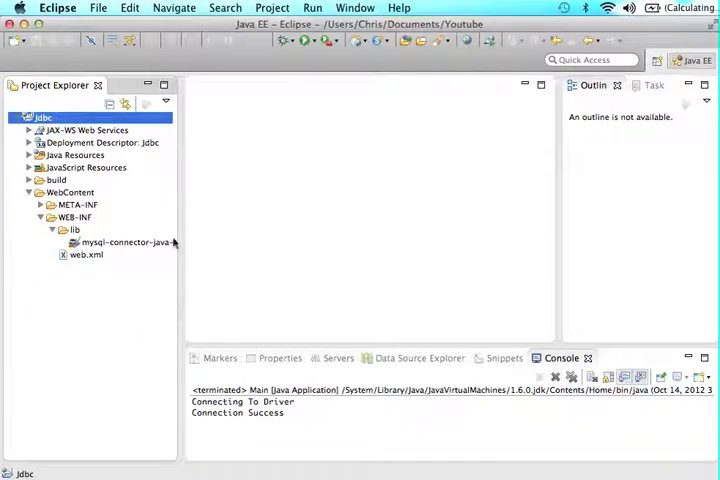
pyautogui.click(124, 242)
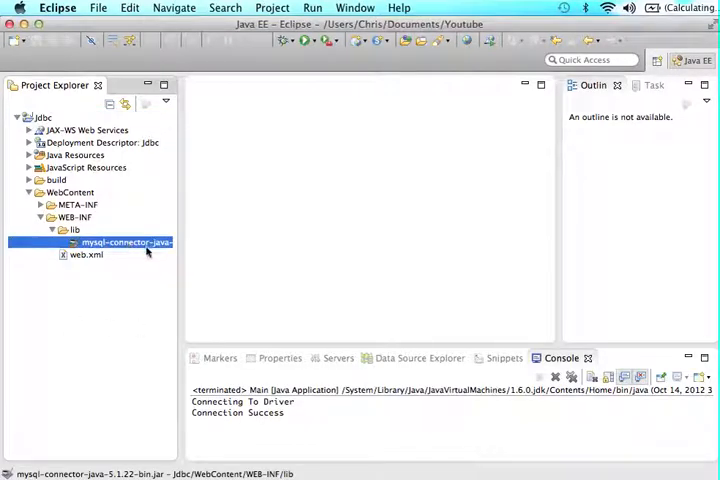
pyautogui.moveTo(476, 244)
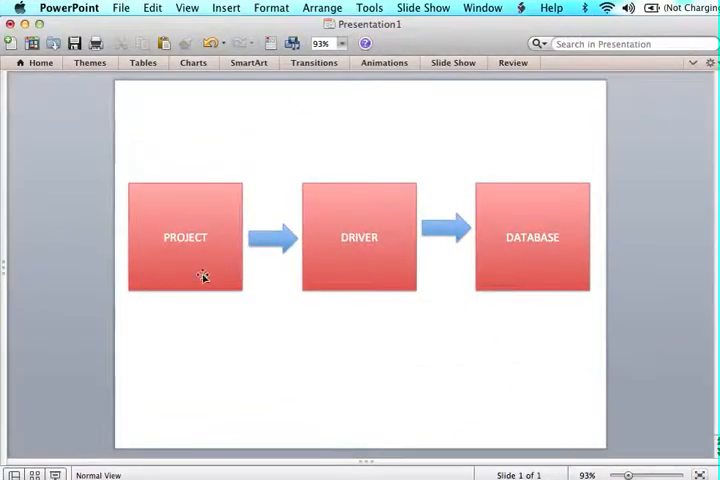
pyautogui.moveTo(392, 336)
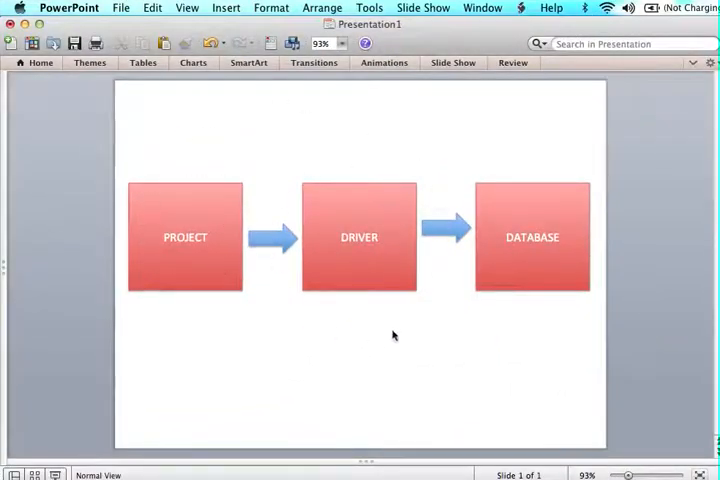
pyautogui.moveTo(400, 252)
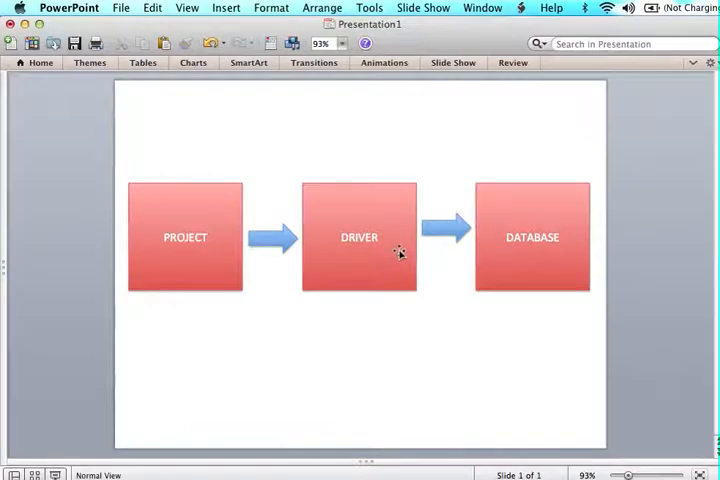
pyautogui.moveTo(580, 228)
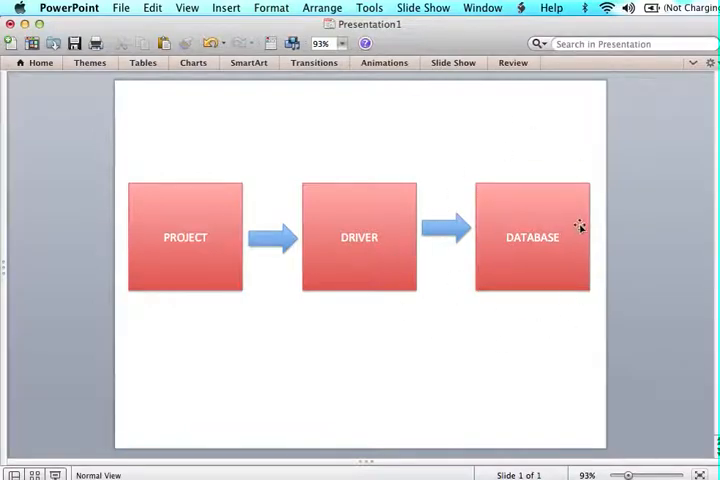
pyautogui.moveTo(296, 156)
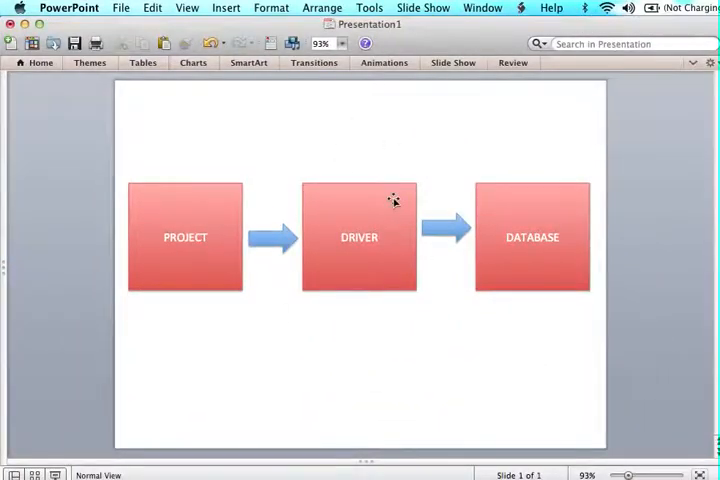
pyautogui.moveTo(118, 388)
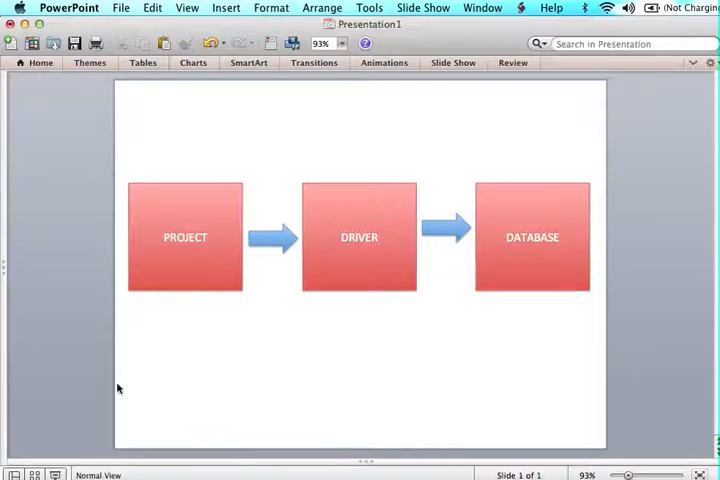
pyautogui.moveTo(244, 192)
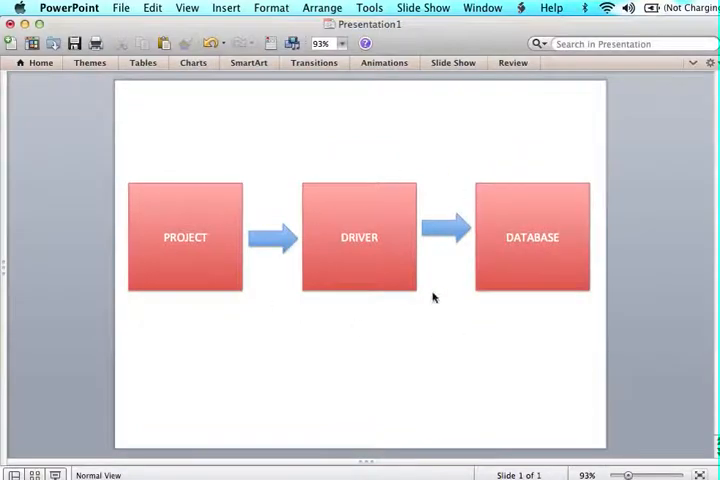
pyautogui.moveTo(380, 144)
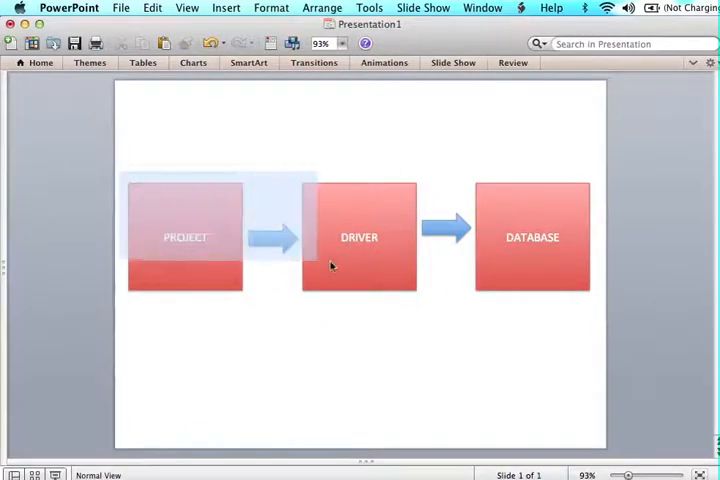
pyautogui.click(358, 236)
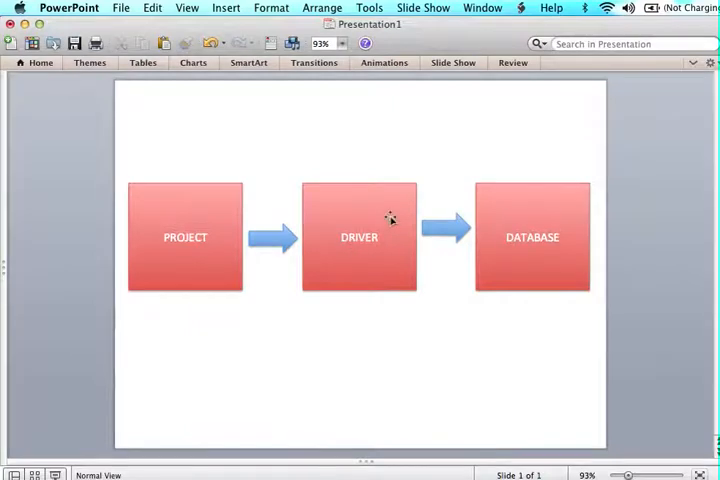
pyautogui.moveTo(412, 192)
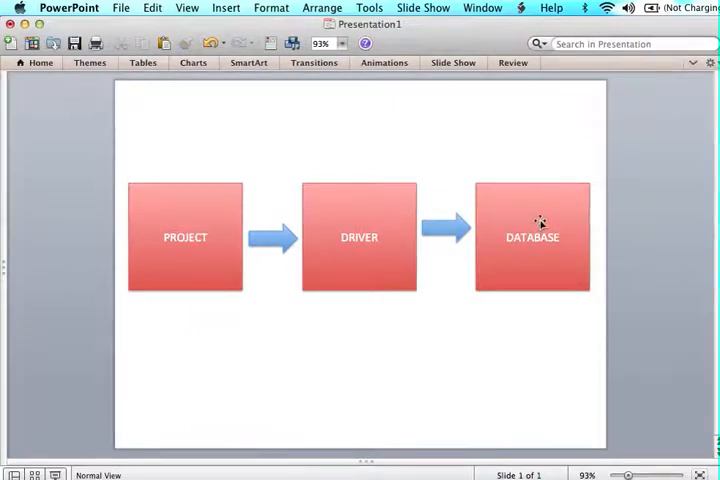
pyautogui.moveTo(440, 300)
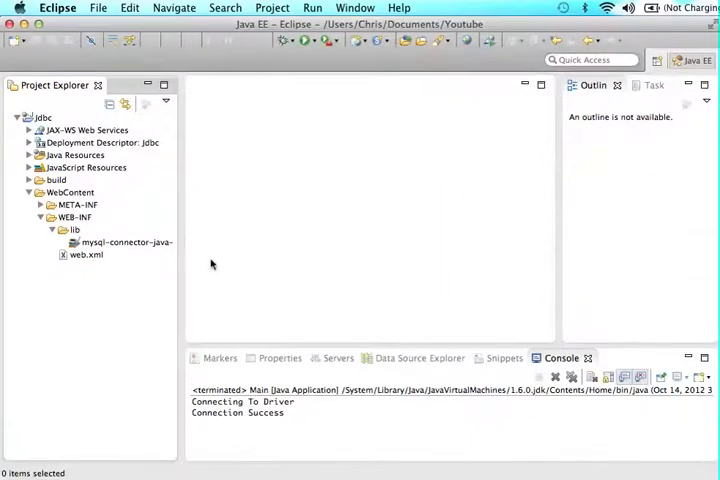
pyautogui.moveTo(136, 208)
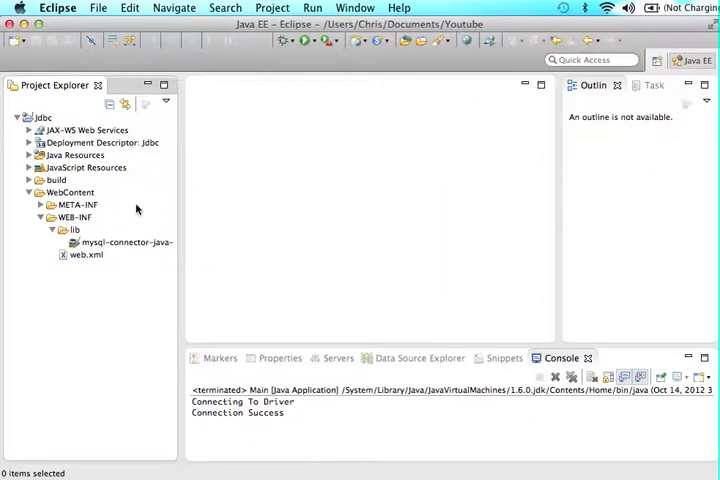
# - Collapse WebContent and expand Java Resources > src to reveal the com.gmustudent package
pyautogui.click(44, 118)
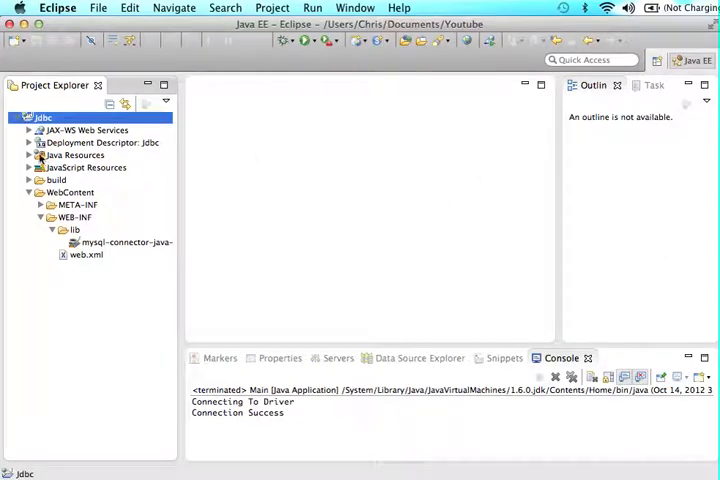
pyautogui.click(30, 192)
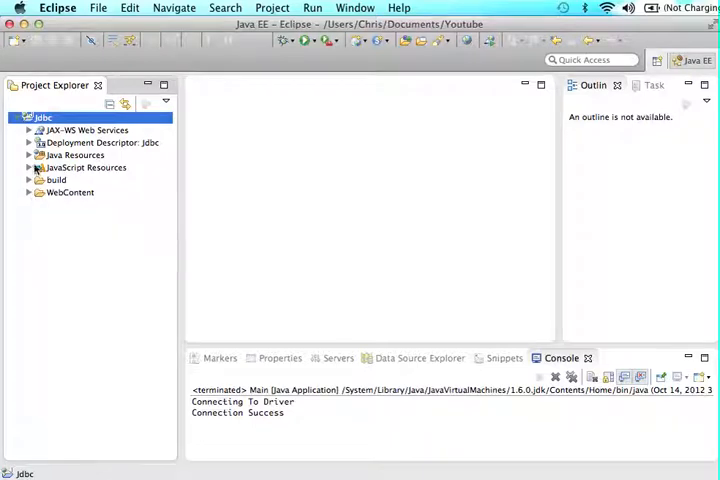
pyautogui.click(30, 156)
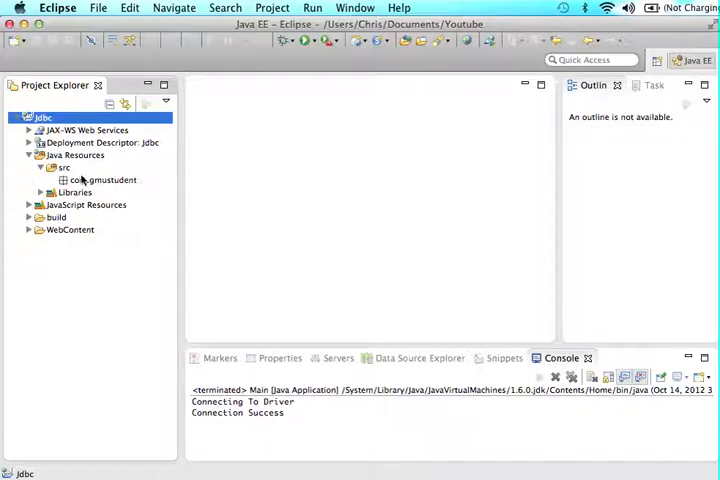
# - Create a new Java class named Implementation in the com.gmustudent package
pyautogui.rightClick(96, 180)
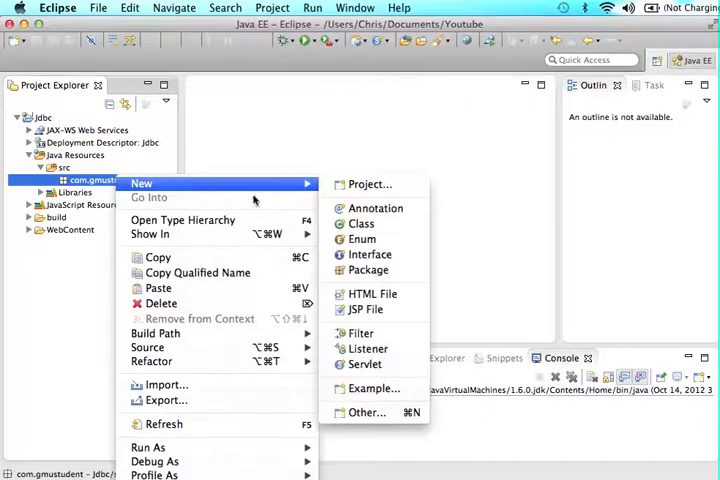
pyautogui.moveTo(360, 224)
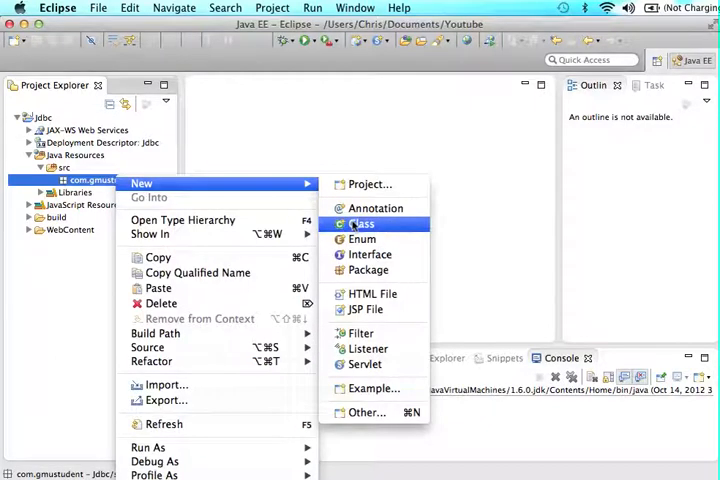
pyautogui.click(360, 224)
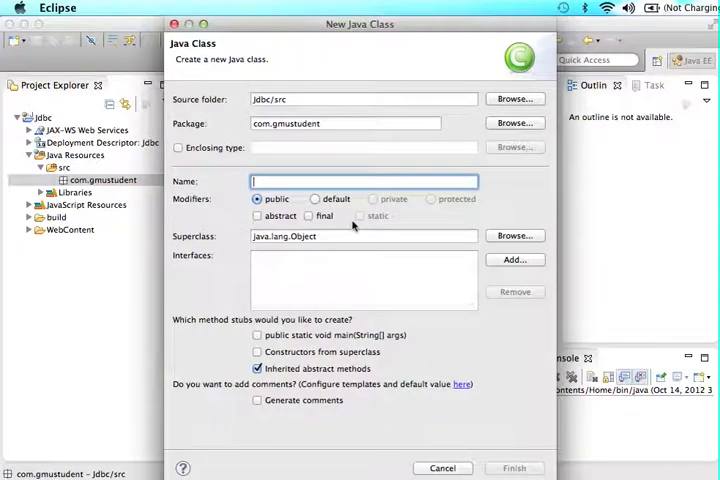
pyautogui.write('(')
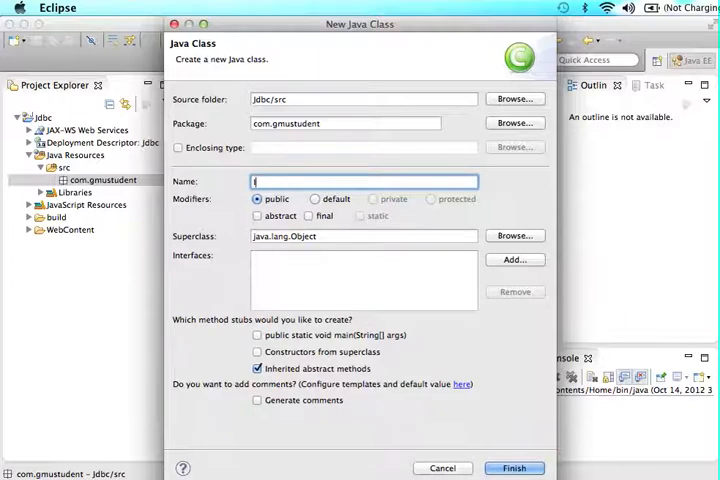
pyautogui.write('Implementat')
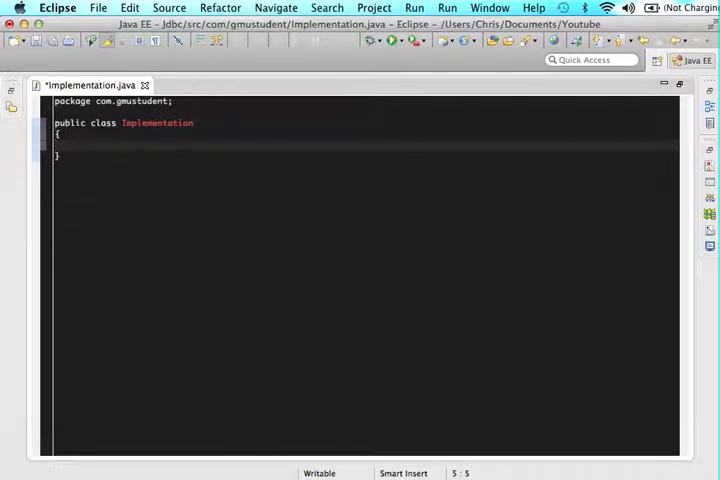
# - Declare public static void main(String[] args) inside the Implementation class
pyautogui.write('public st')
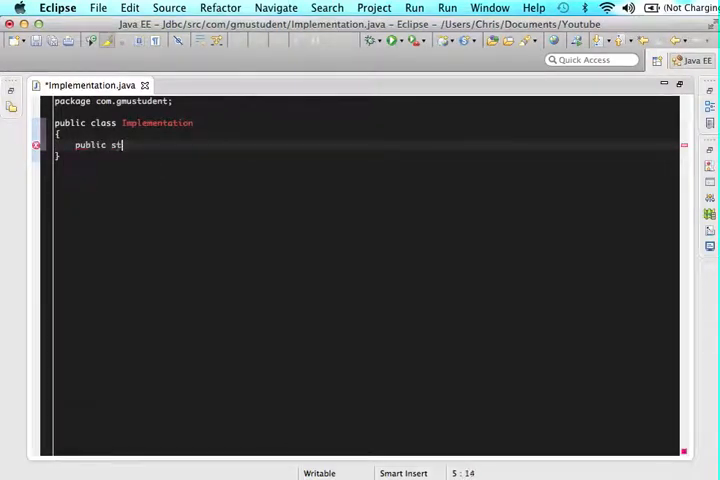
pyautogui.write('atic void main(')
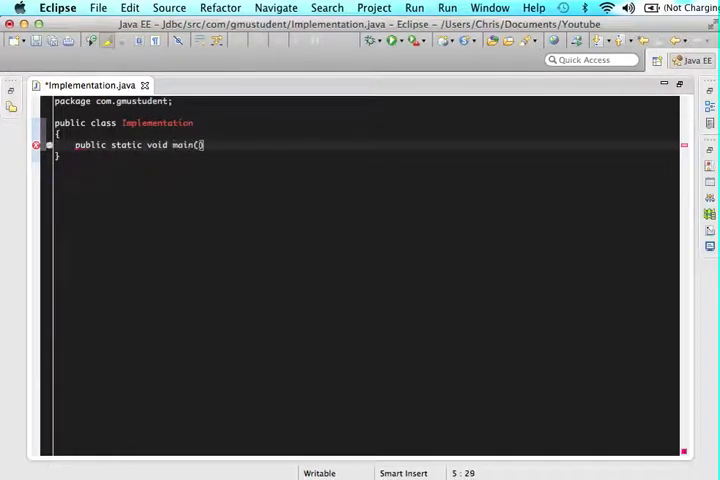
pyautogui.write('String[] ar')
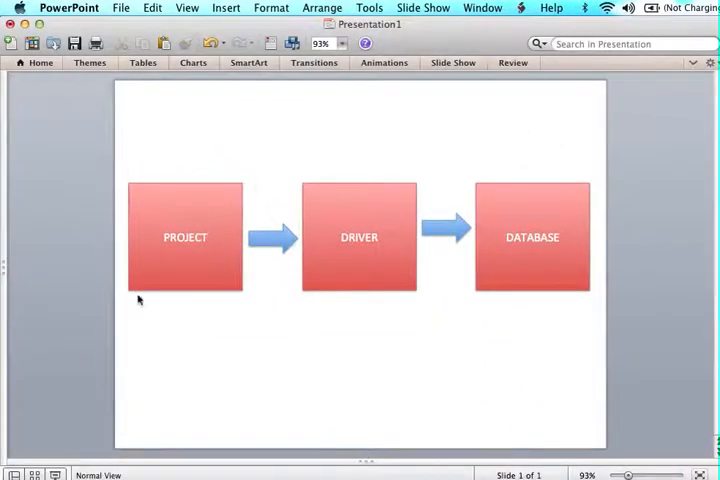
pyautogui.moveTo(432, 196)
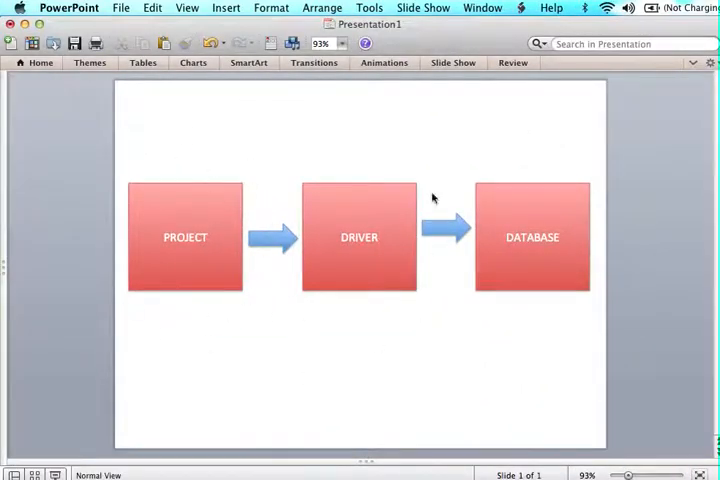
pyautogui.moveTo(430, 324)
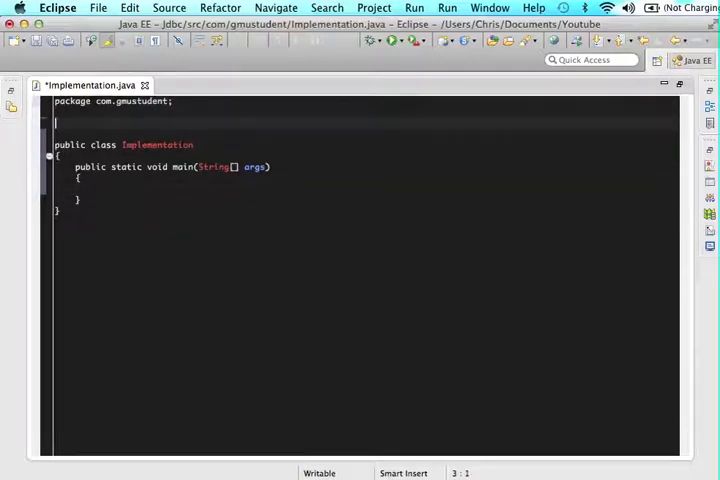
# - Import java.lang.ClassNotFoundException at the top of the class
pyautogui.write('import jav')
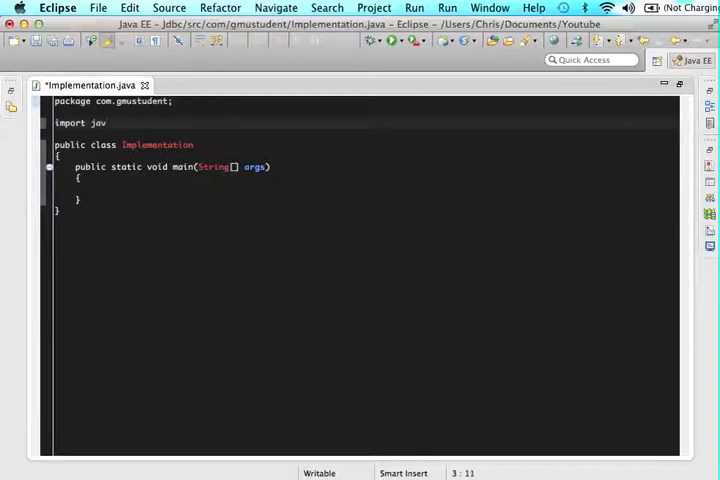
pyautogui.write('a.lang.C')
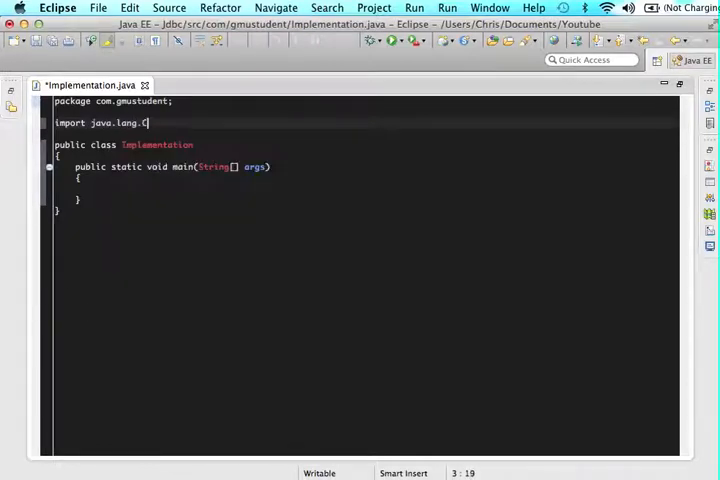
pyautogui.write('lassNotFo')
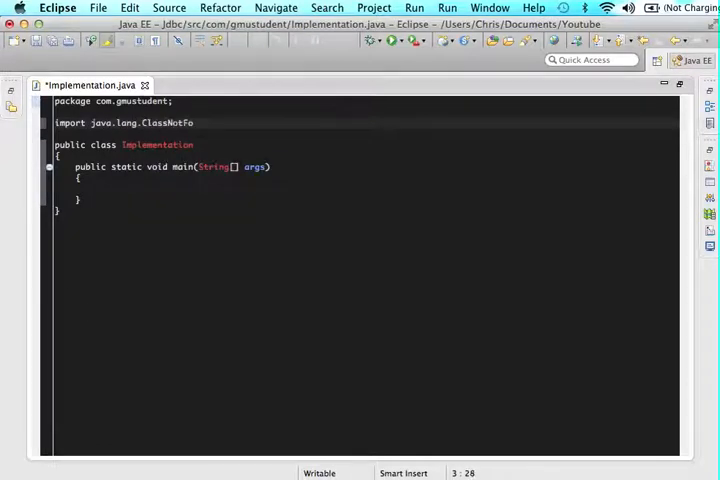
pyautogui.write('undException;')
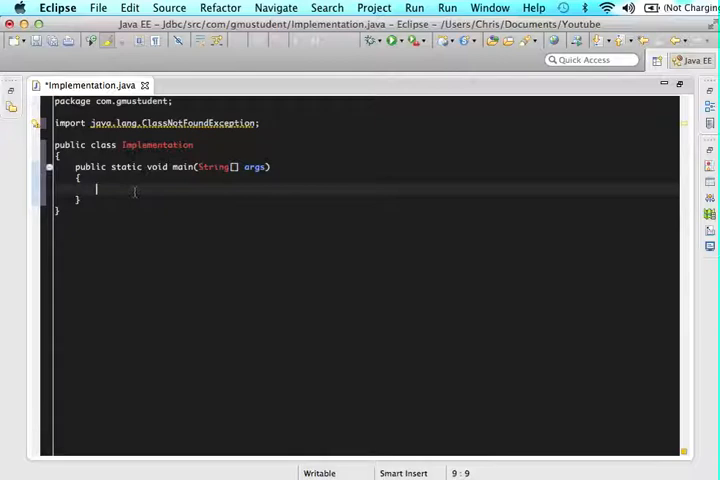
# - Add a try/catch in main whose try block prints "Connection To Driver..."
pyautogui.write('try')
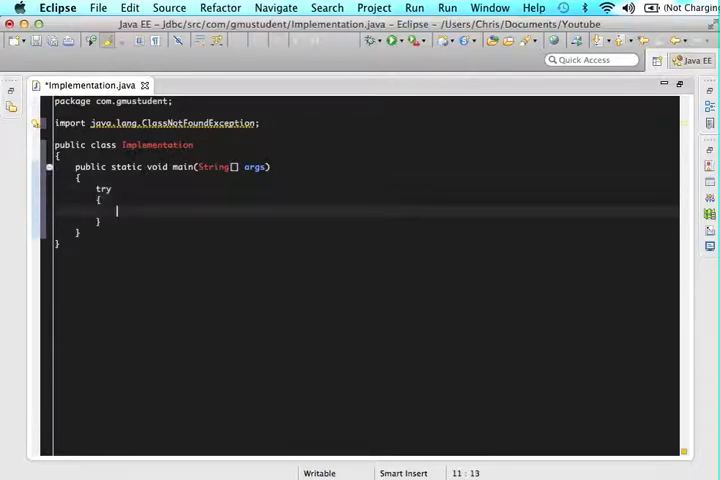
pyautogui.write('catch(')
pyautogui.write('{')
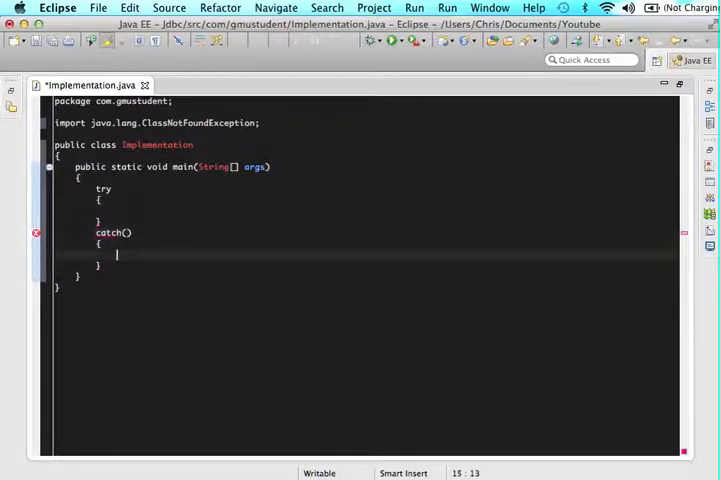
pyautogui.click(112, 212)
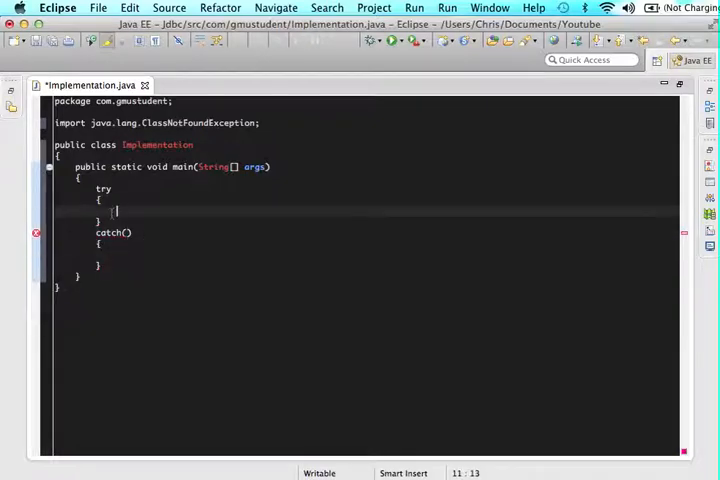
pyautogui.write('Syst')
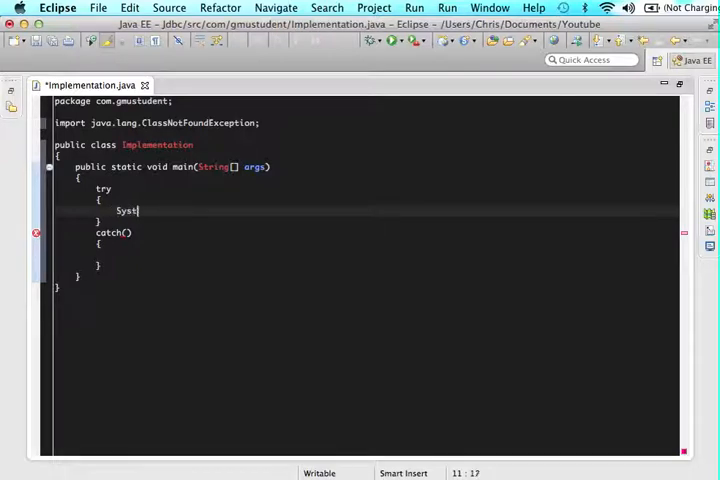
pyautogui.write('em.out.println')
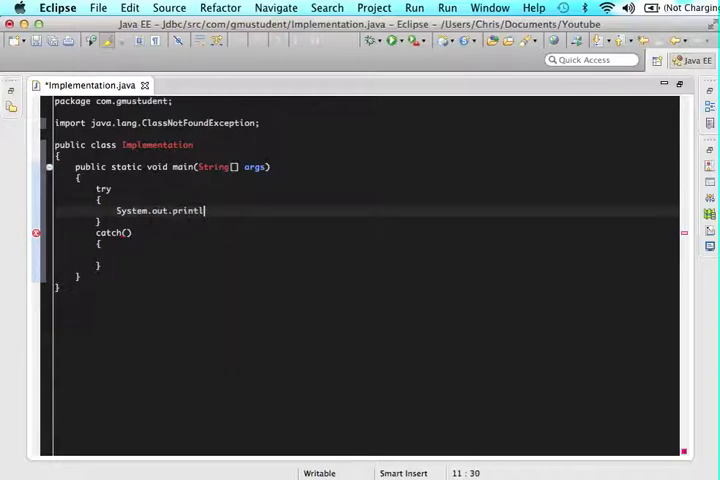
pyautogui.write('("")')
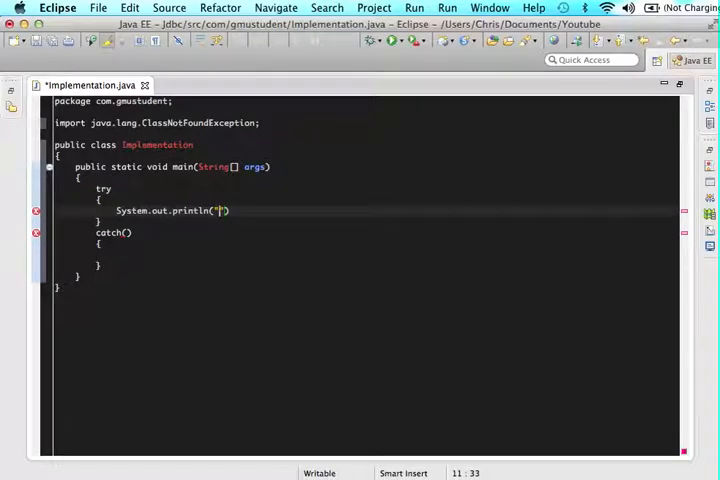
pyautogui.write('Connection To Driver...')
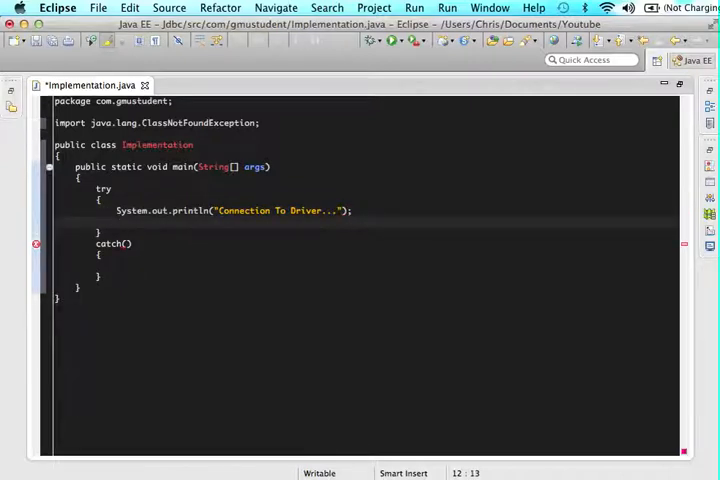
# - Load com.mysql.jdbc.Driver with Class.forName and print "Connection Successful" after it
pyautogui.write('Class.forName("");')
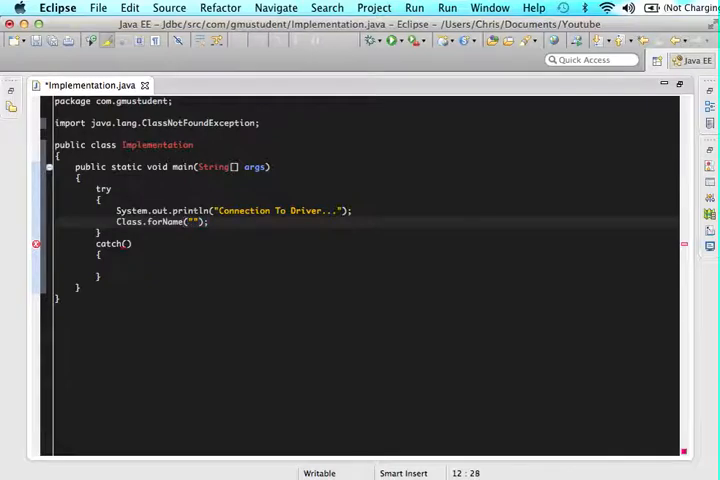
pyautogui.write('com.mysql')
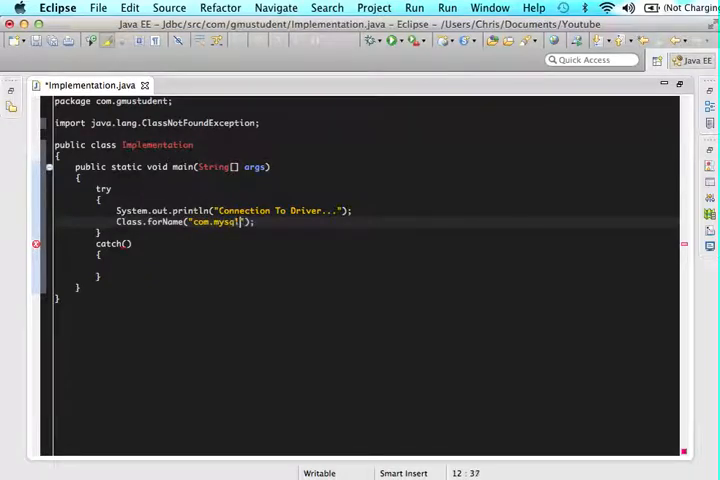
pyautogui.write('.jdbc')
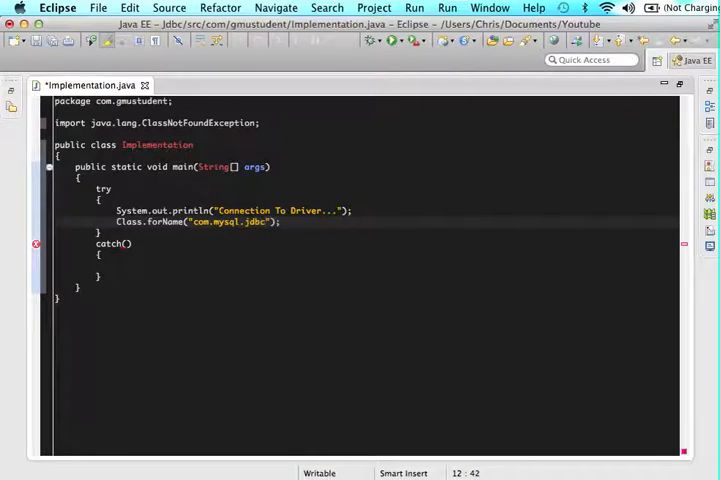
pyautogui.write('.Driver')
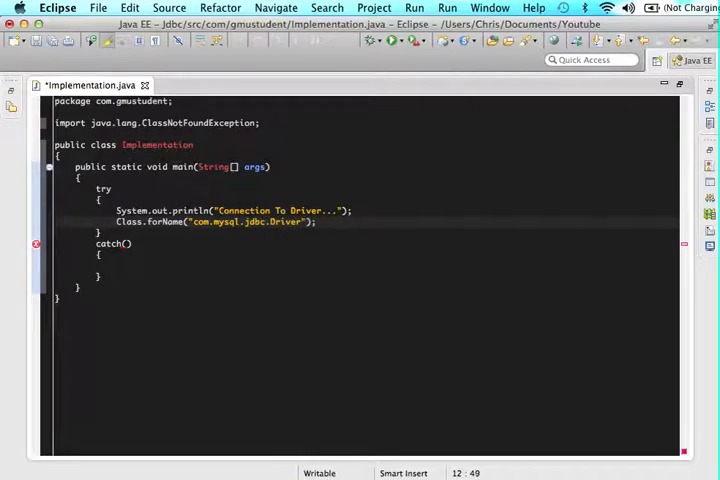
pyautogui.write('S')
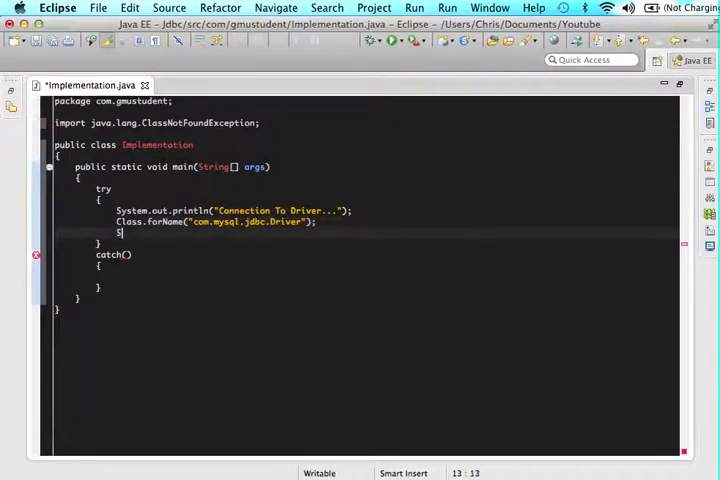
pyautogui.write('ystem.out')
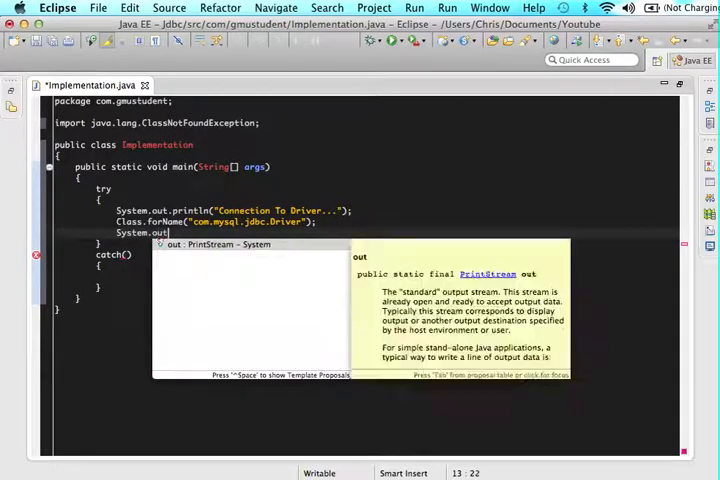
pyautogui.write('println("");')
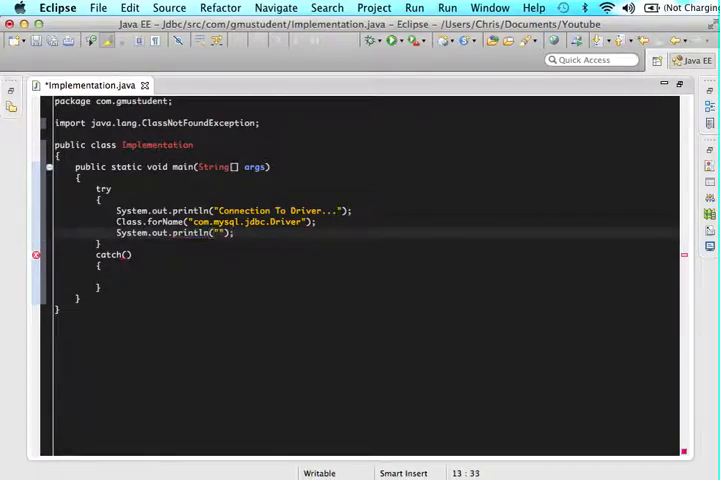
pyautogui.write('Connection Successful')
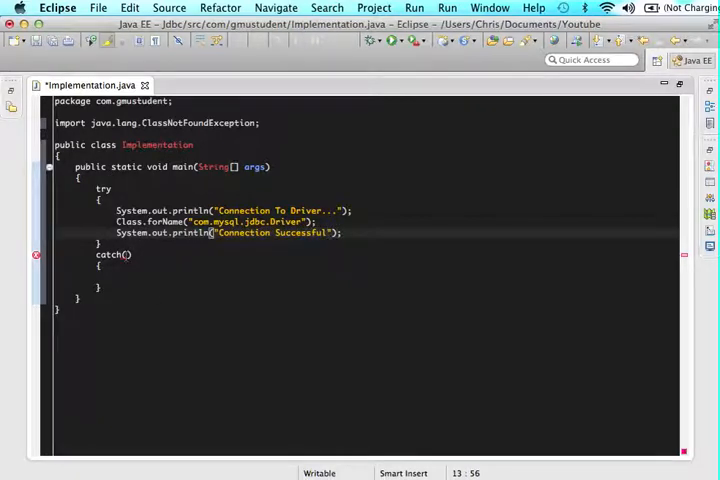
pyautogui.write('ClassNotFoundExce')
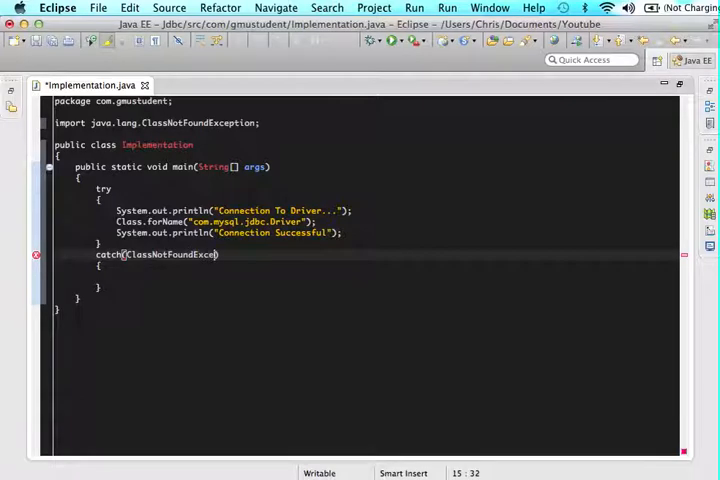
# - Make the catch block take a ClassNotFoundException named error
pyautogui.write('tion')
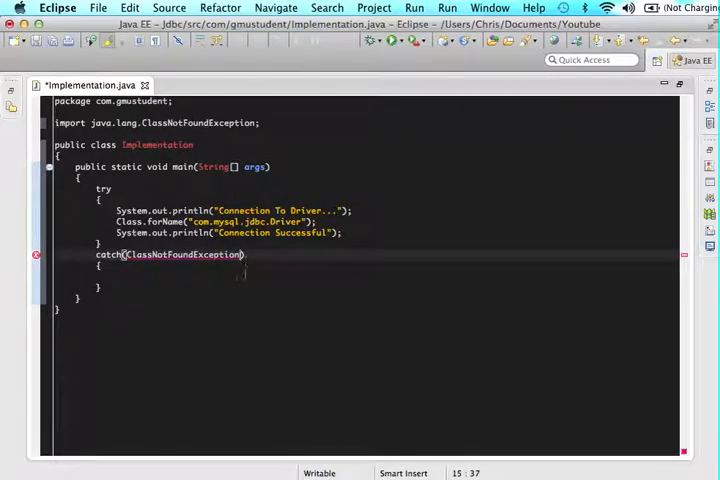
pyautogui.write('error')
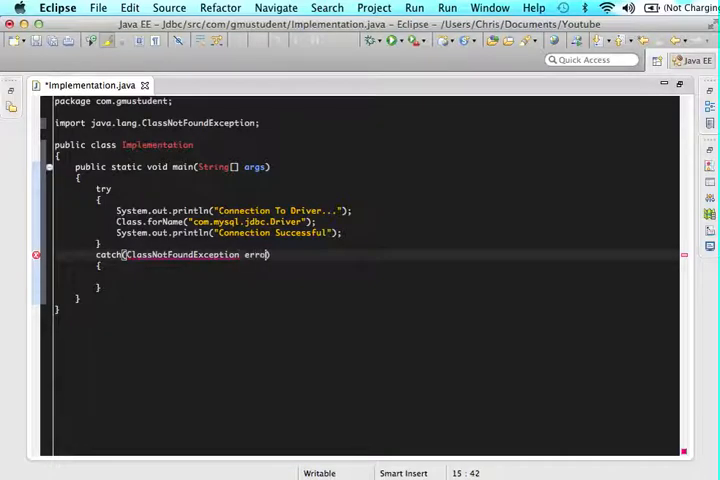
pyautogui.write(')')
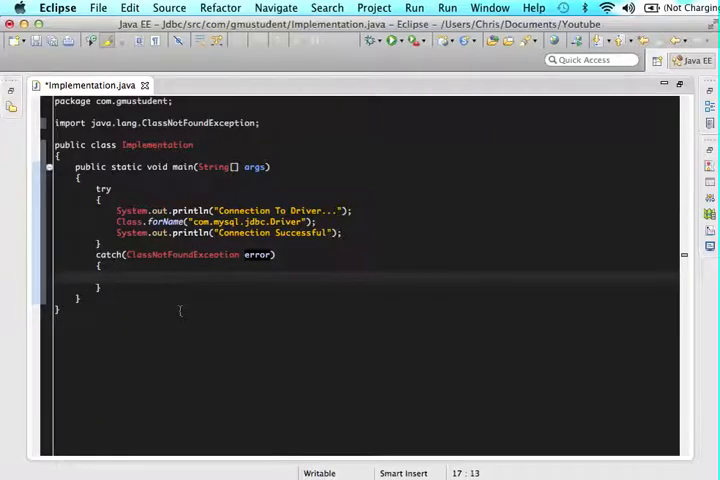
# - Print "Error: " + error.getMessage() inside the catch block
pyautogui.write('System.op')
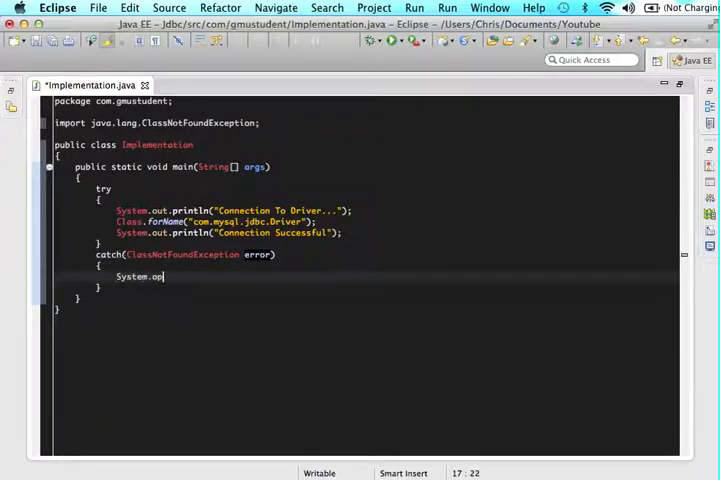
pyautogui.press('BackSpace')
pyautogui.write('ut.println("')
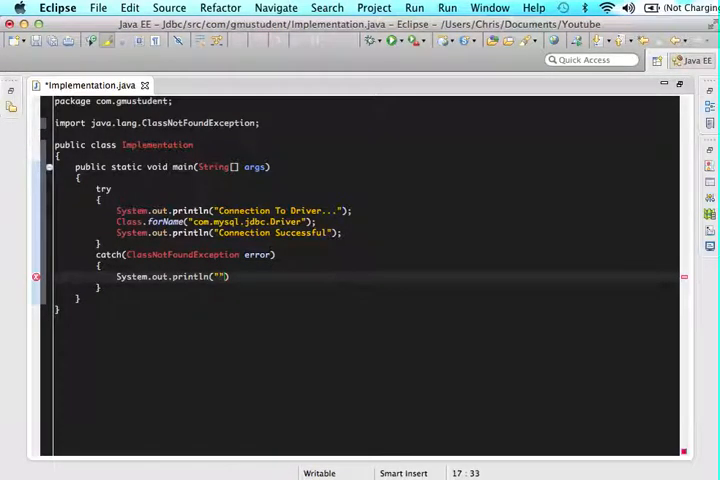
pyautogui.write('Error:')
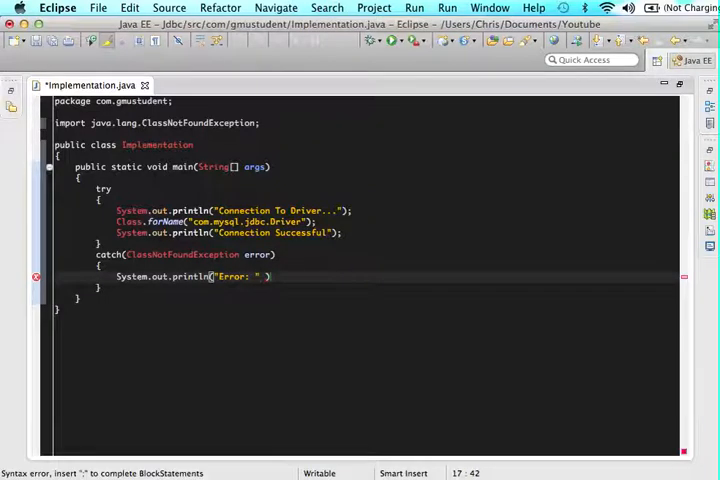
pyautogui.write('+ error.g')
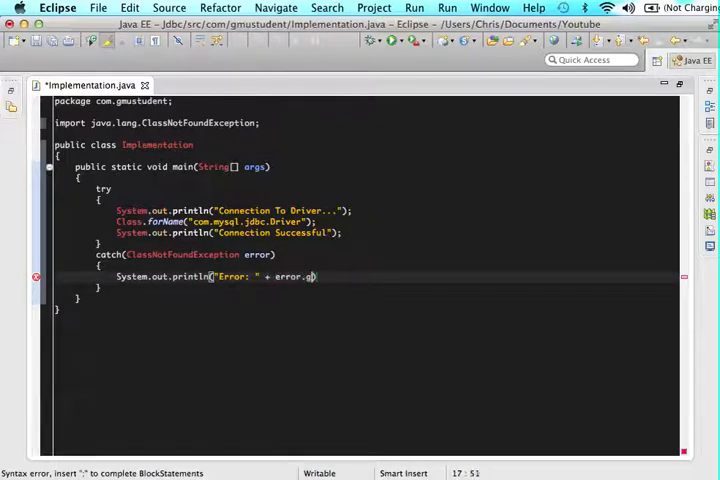
pyautogui.write('etMessage()')
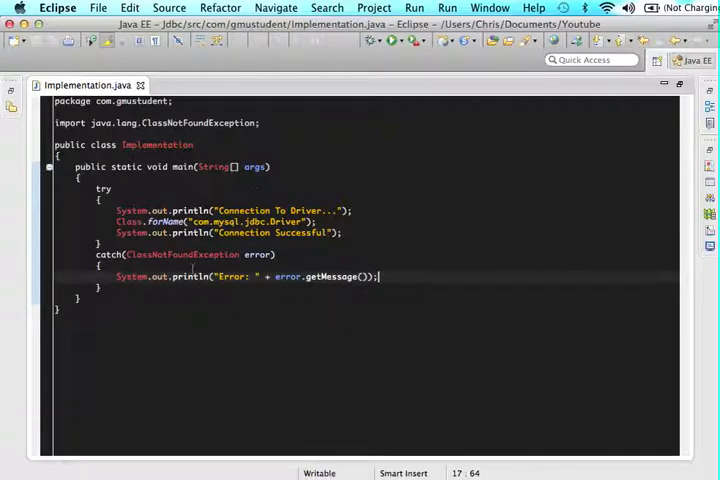
# - Run Implementation as a Java Application, then comment out the Class.forName line with //
pyautogui.click(390, 40)
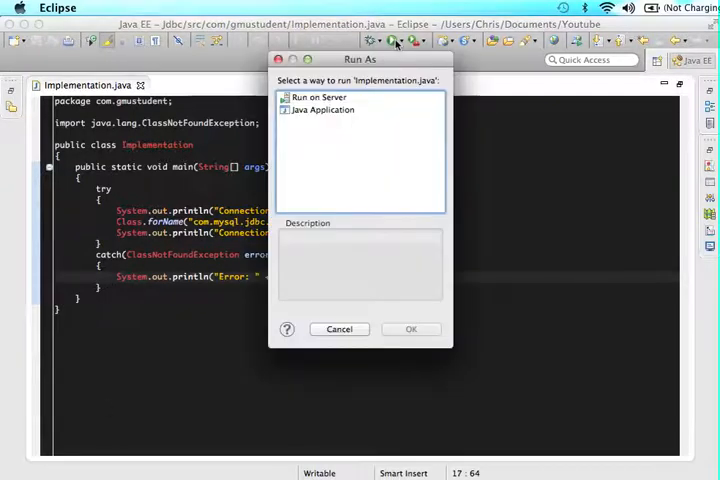
pyautogui.click(322, 110)
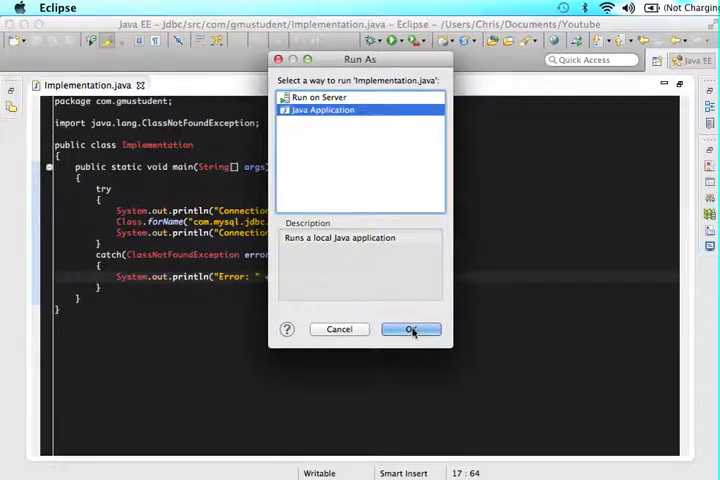
pyautogui.click(412, 328)
pyautogui.write('//')
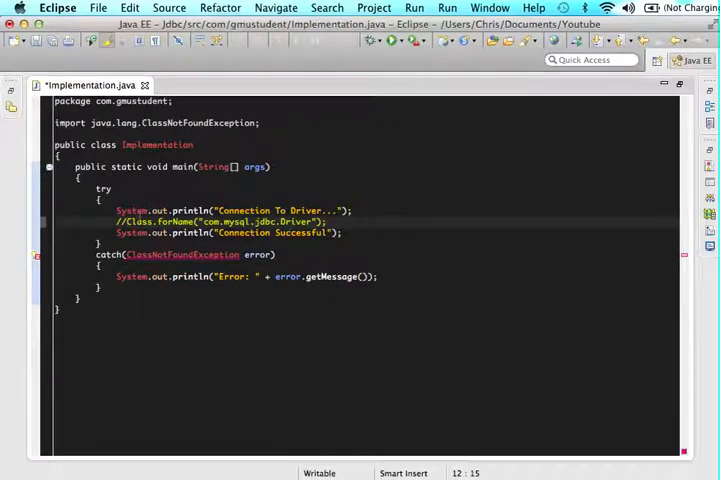
pyautogui.click(122, 220)
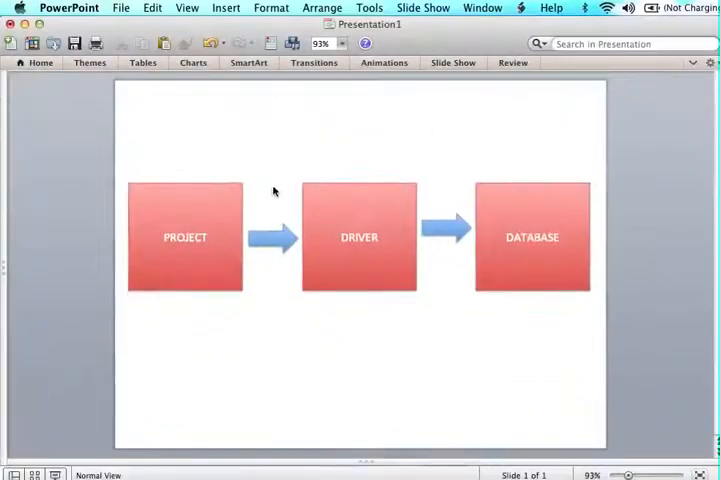
pyautogui.moveTo(378, 256)
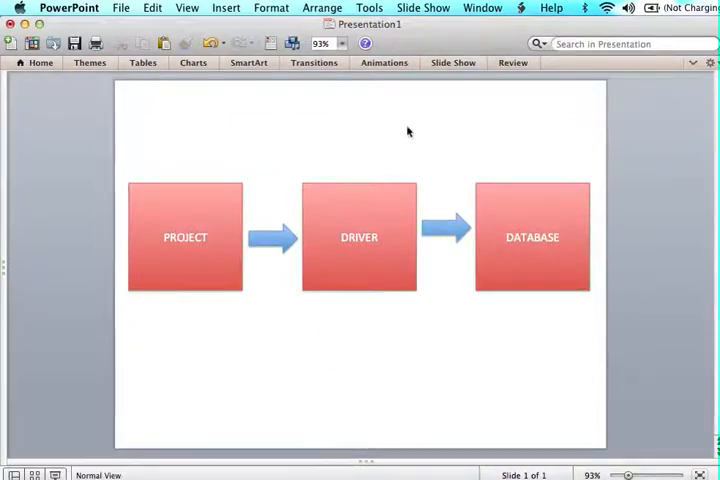
pyautogui.moveTo(286, 290)
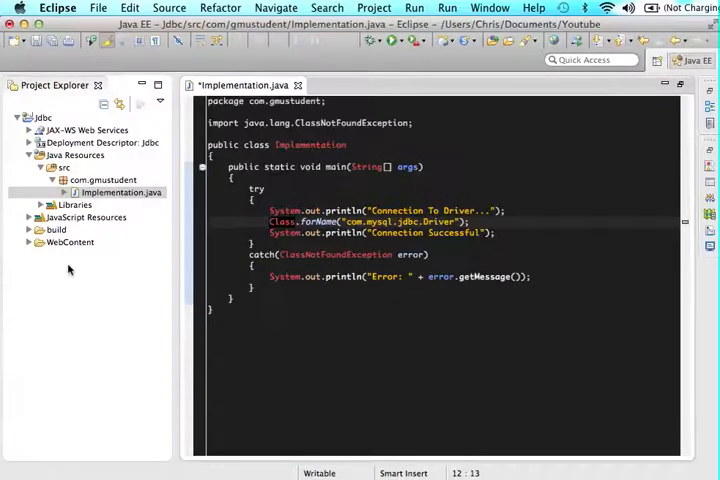
# - Rearrange the workspace so the Outline and Console views show beside the code
pyautogui.click(30, 242)
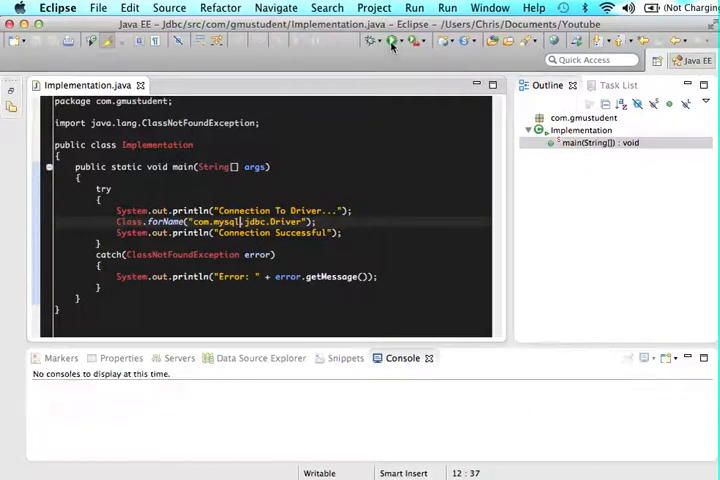
pyautogui.click(374, 40)
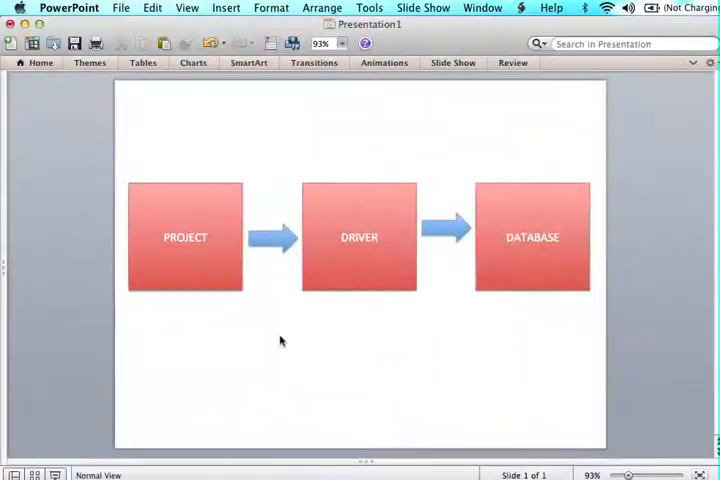
pyautogui.moveTo(200, 300)
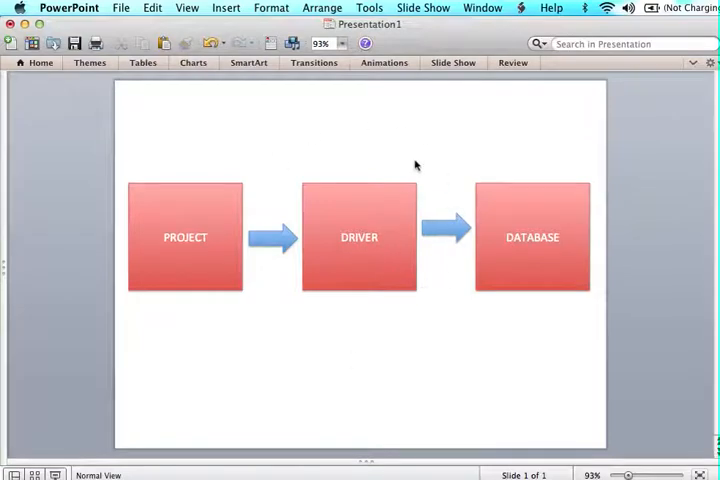
pyautogui.moveTo(468, 246)
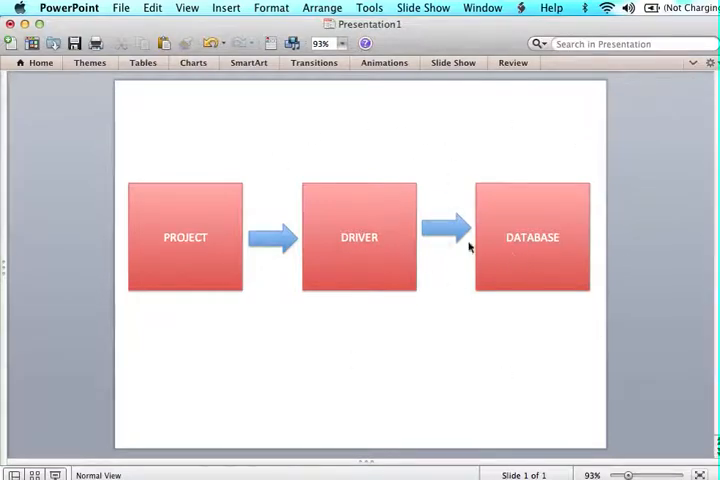
pyautogui.moveTo(418, 410)
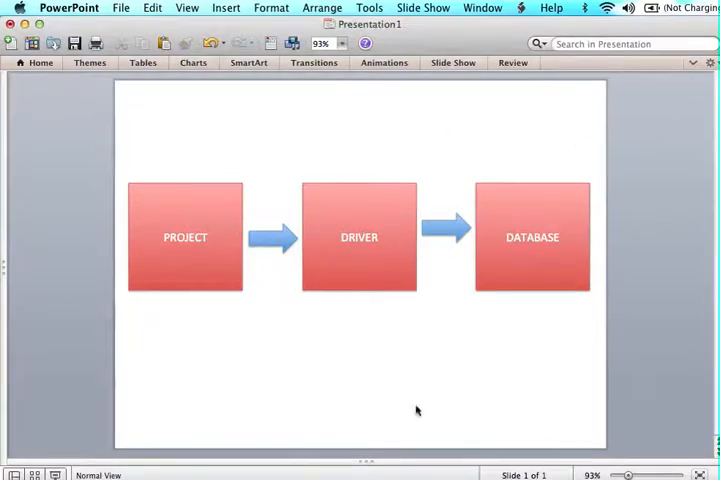
pyautogui.moveTo(326, 316)
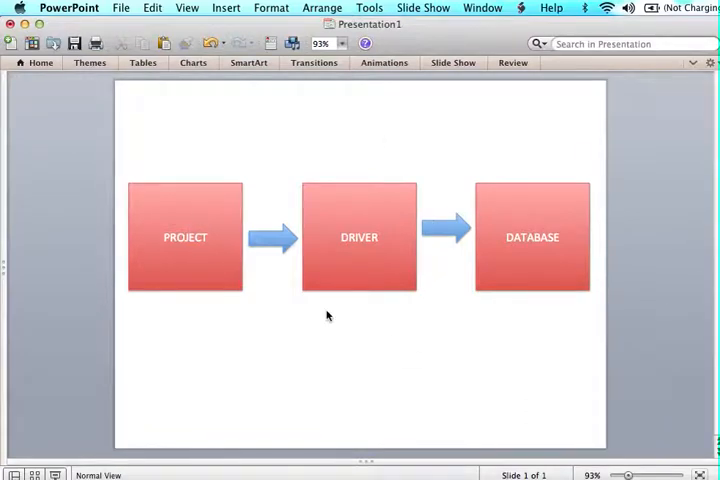
pyautogui.moveTo(488, 364)
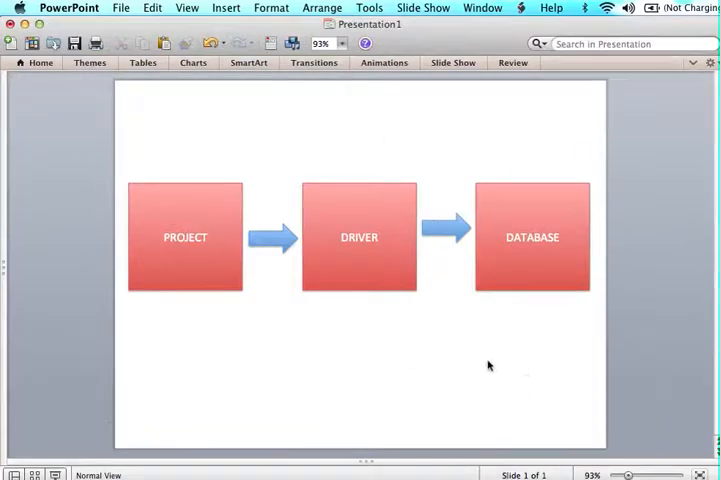
pyautogui.moveTo(496, 392)
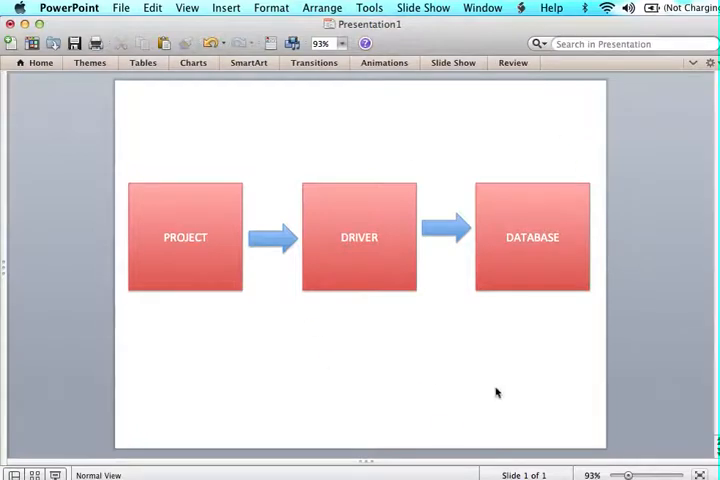
pyautogui.moveTo(544, 150)
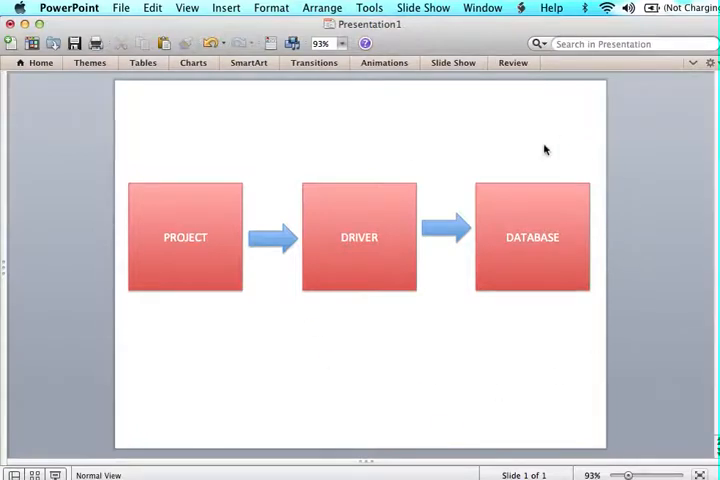